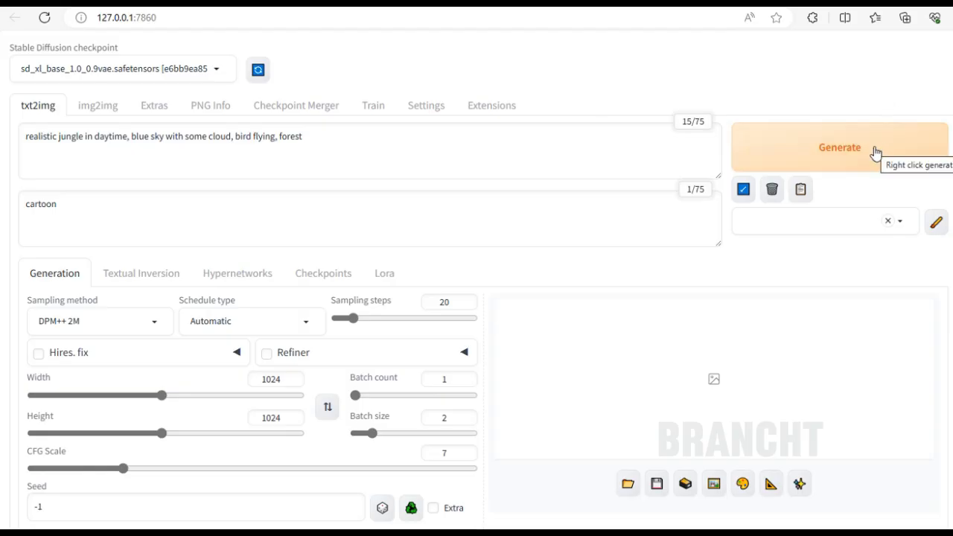
Generate the two 1024x1024 SDXL jungle-with-birds images and view the first one full-size.
click(841, 147)
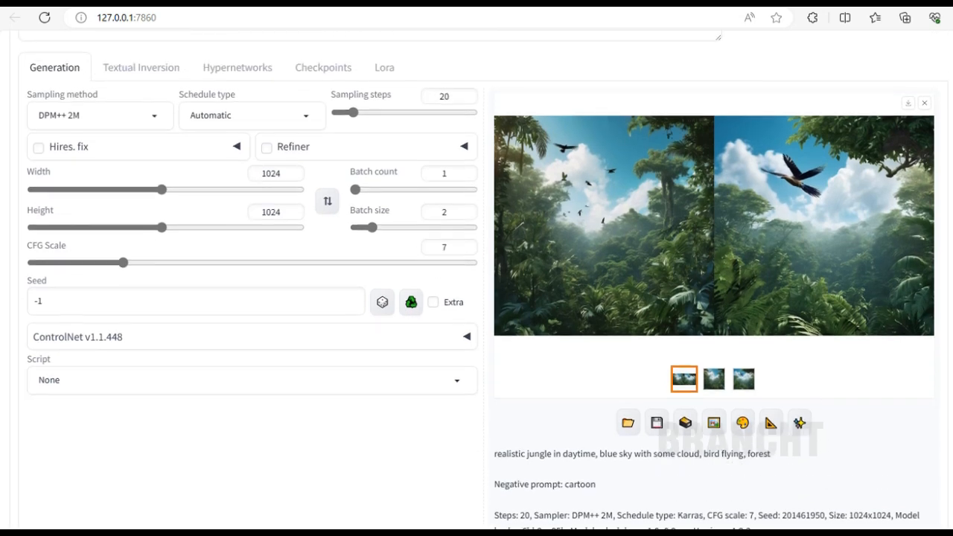
click(714, 379)
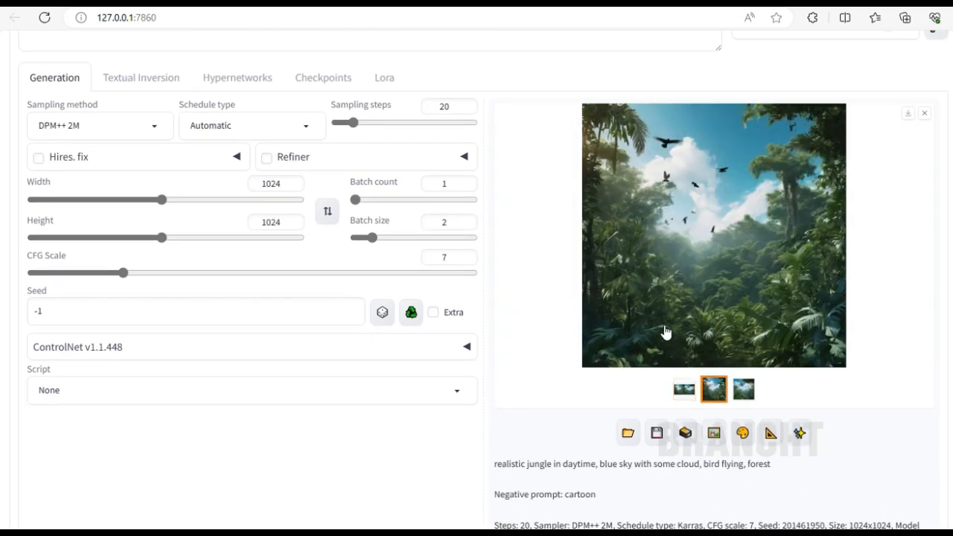